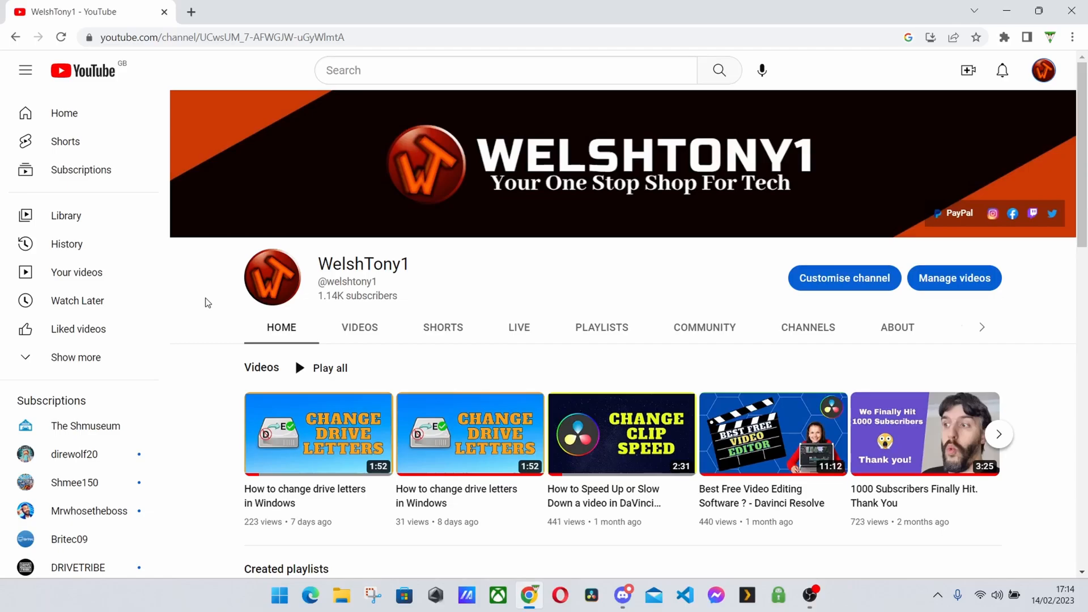
pyautogui.moveTo(228, 319)
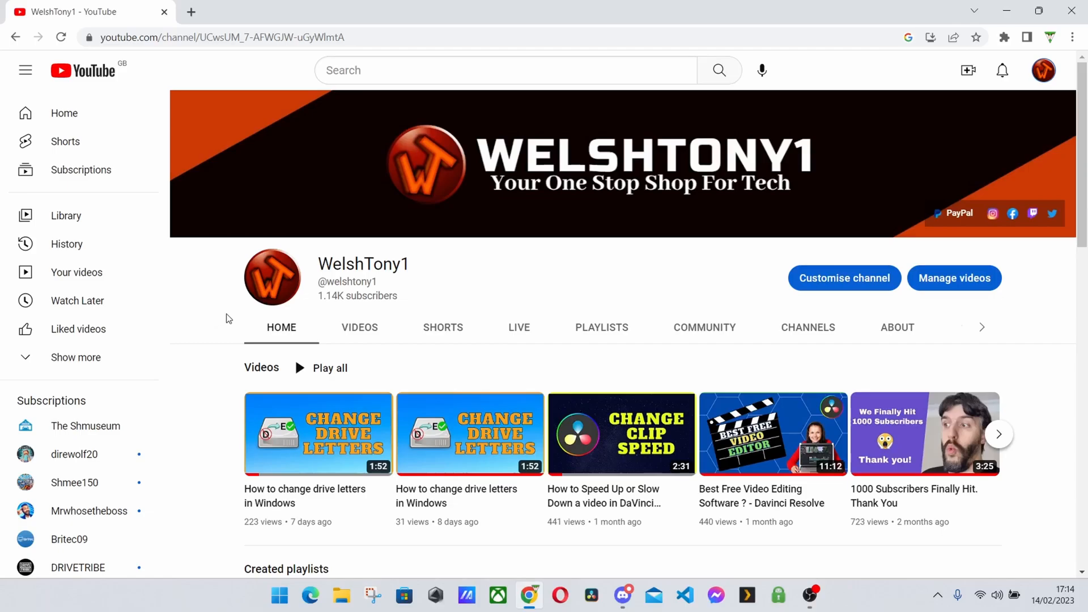
pyautogui.moveTo(360, 328)
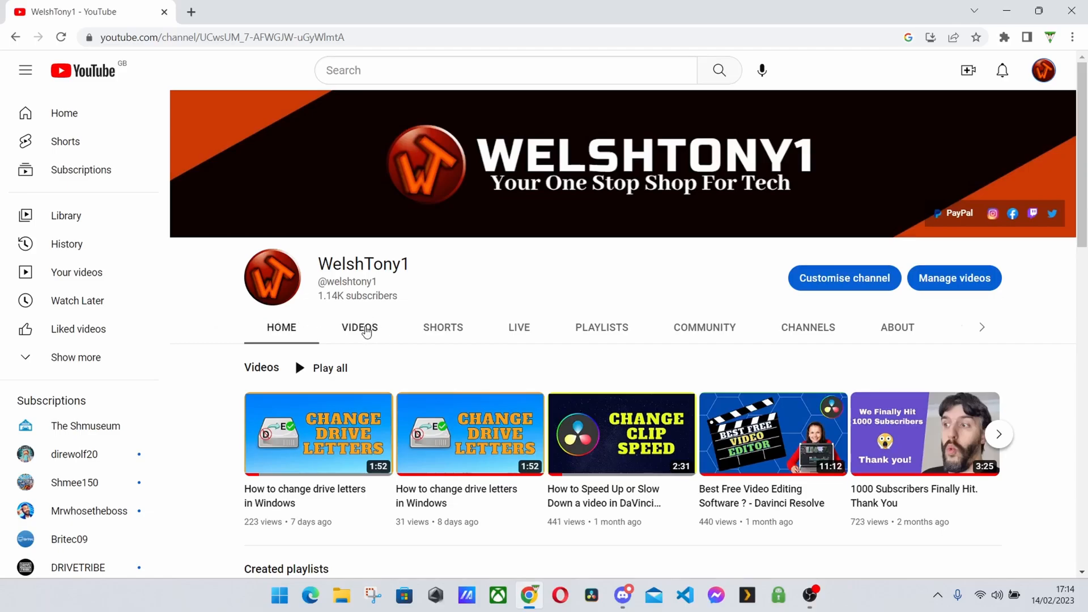
# Sort WelshTony1's uploaded videos by Popular and scroll through the most-viewed ones.
pyautogui.click(359, 327)
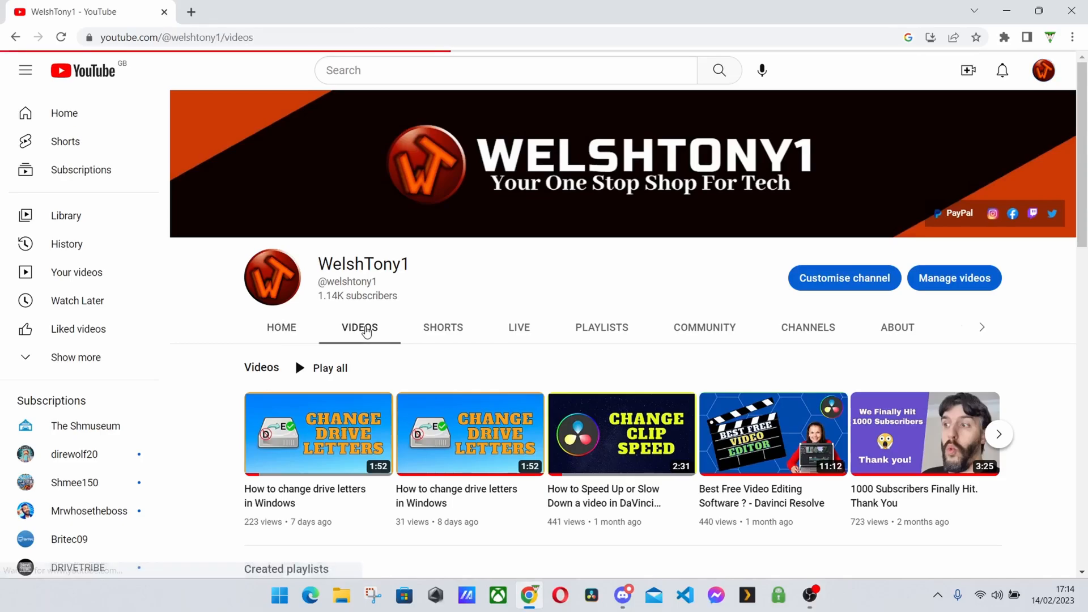
pyautogui.click(359, 327)
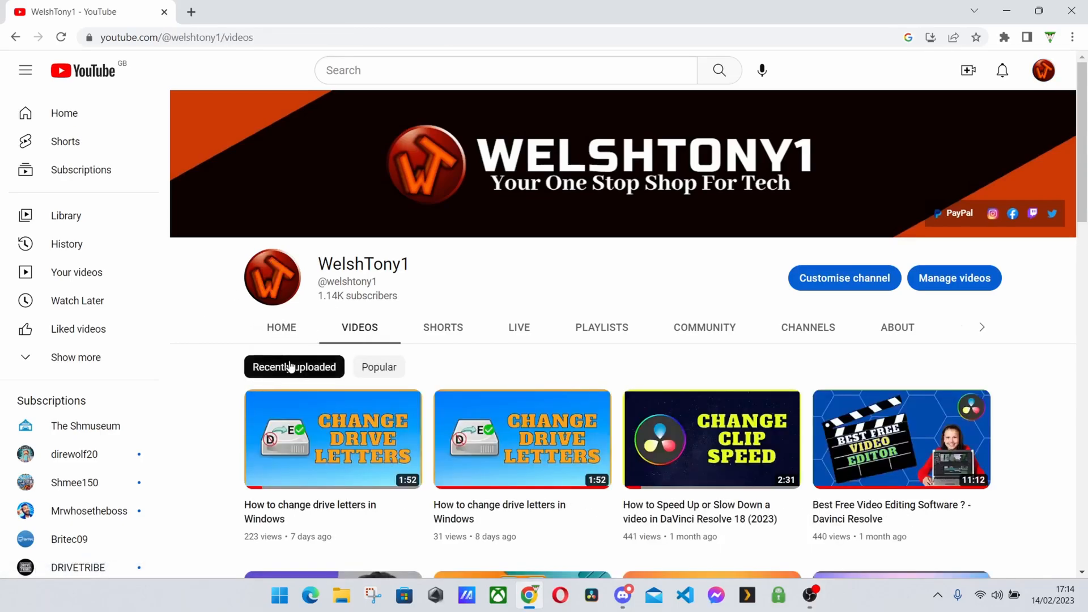
pyautogui.moveTo(379, 366)
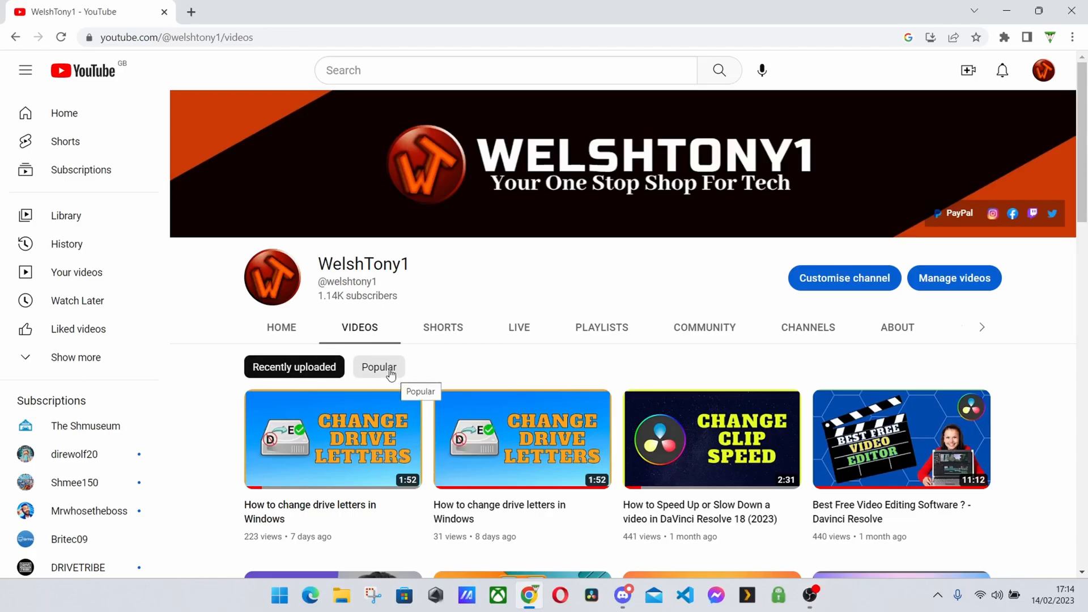
pyautogui.click(379, 366)
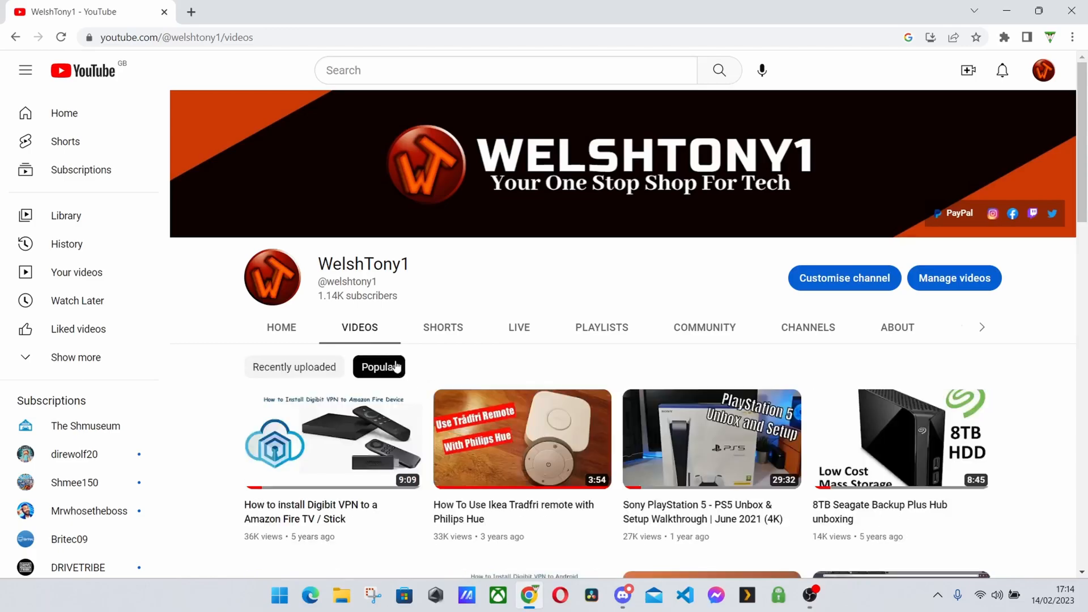
pyautogui.scroll(-3)
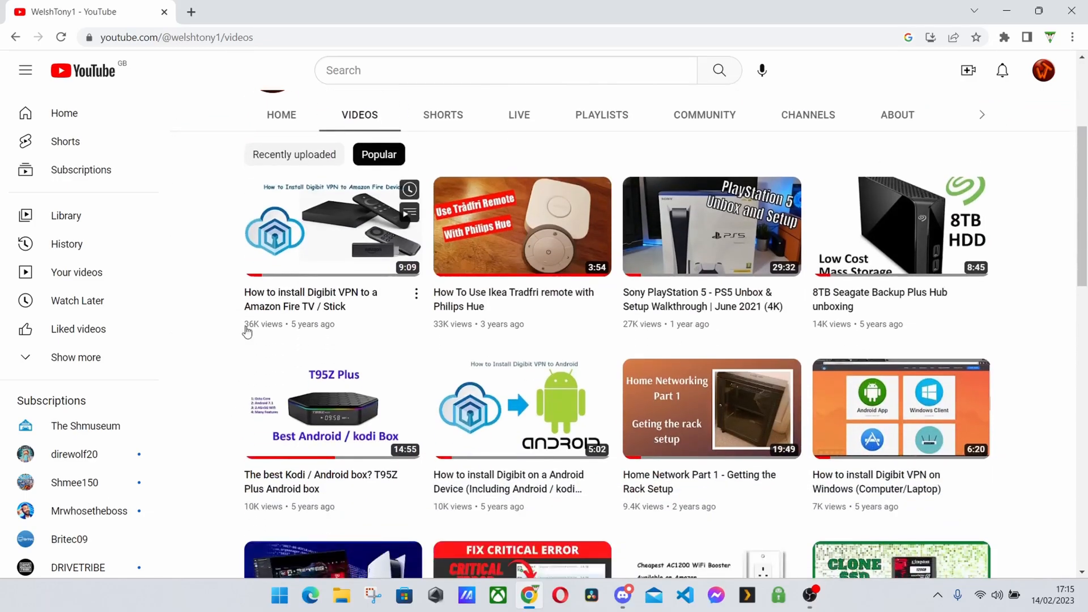
pyautogui.moveTo(554, 313)
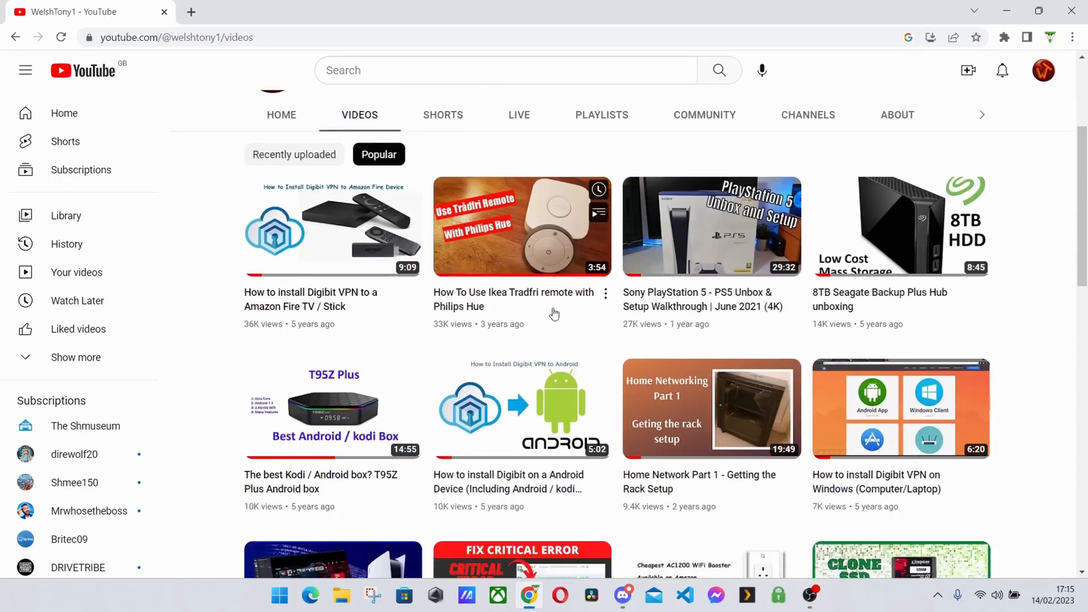
pyautogui.scroll(-3)
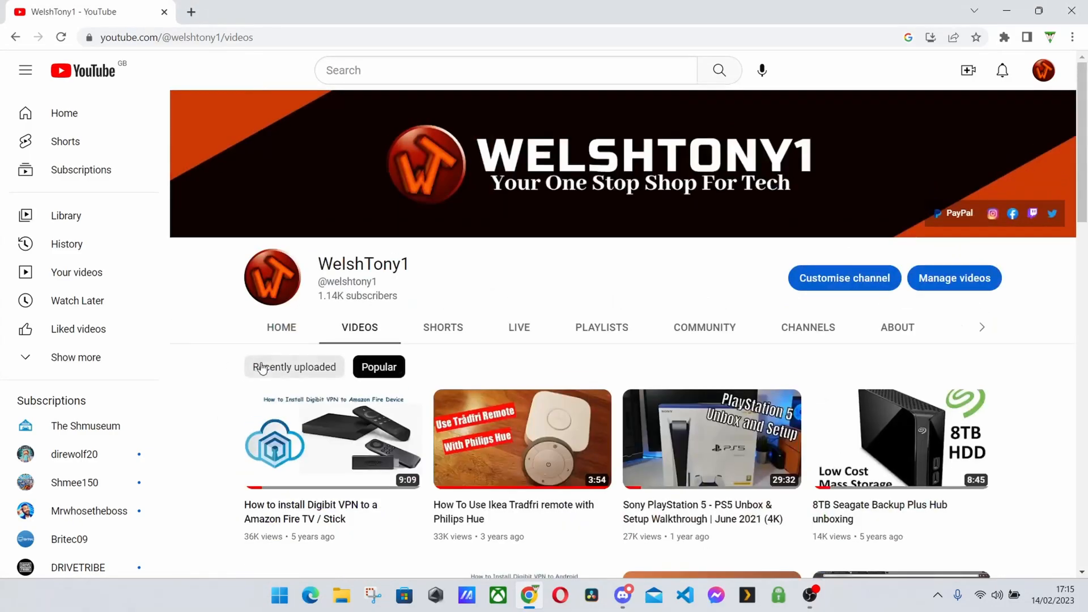
pyautogui.moveTo(214, 336)
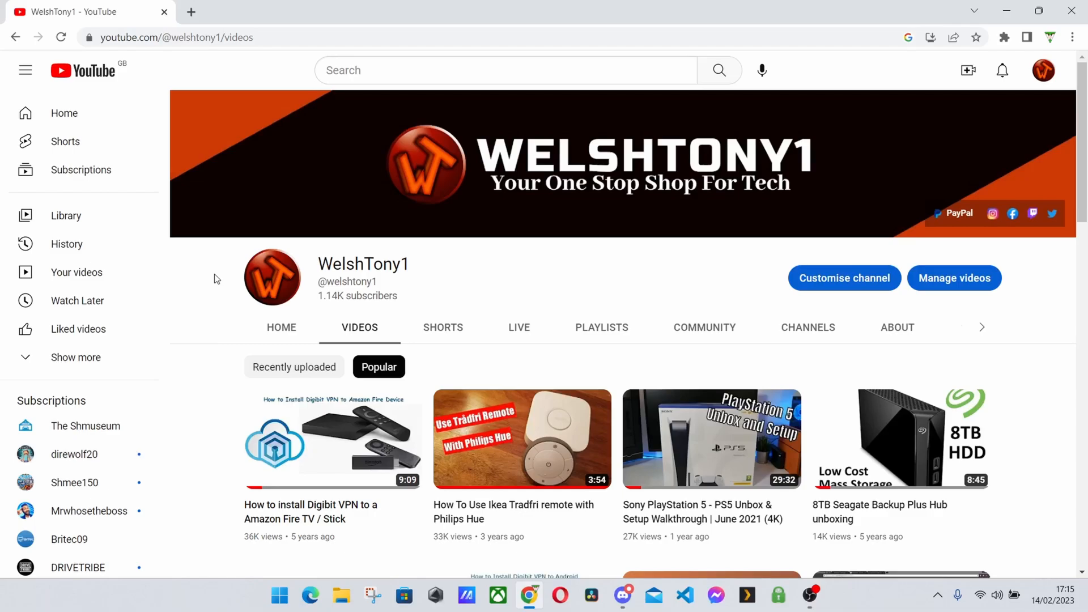
pyautogui.moveTo(250, 564)
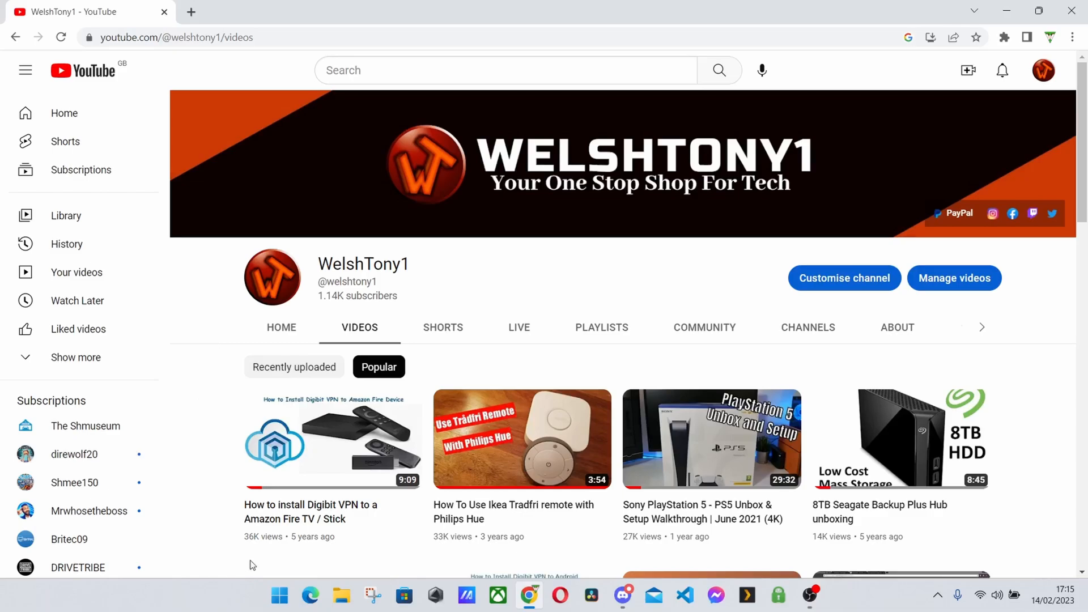
pyautogui.moveTo(498, 548)
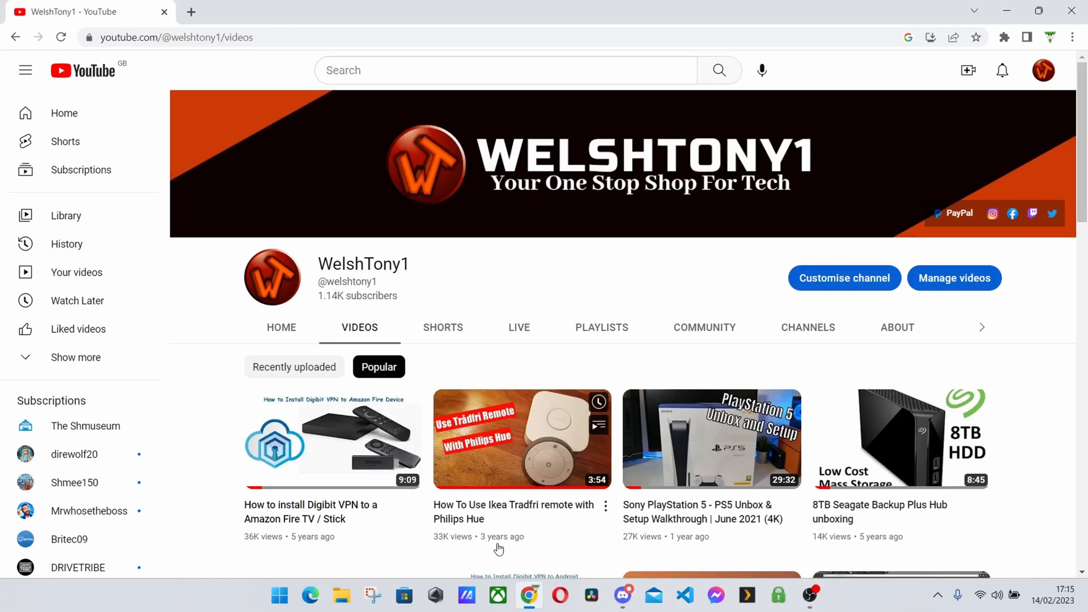
pyautogui.moveTo(1042, 403)
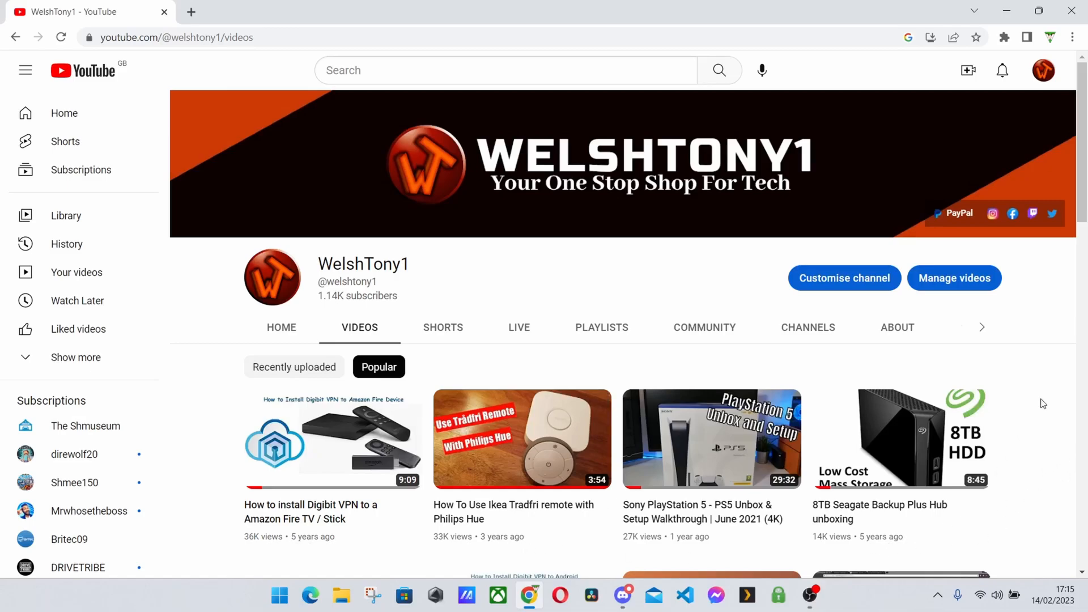
pyautogui.moveTo(619, 263)
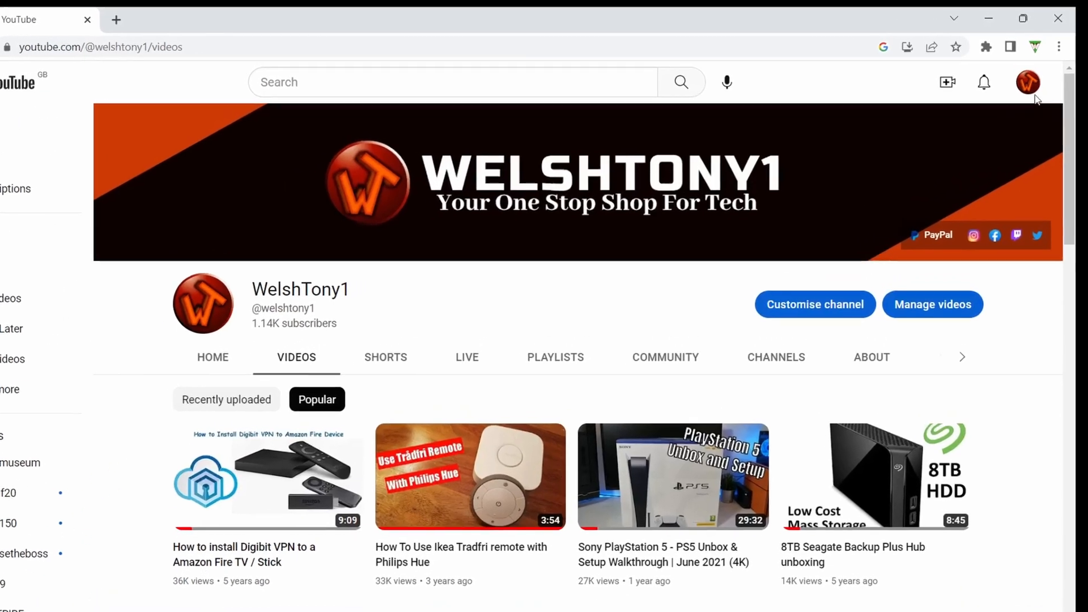
# Switch to YouTube Studio through the profile avatar menu.
pyautogui.click(1026, 82)
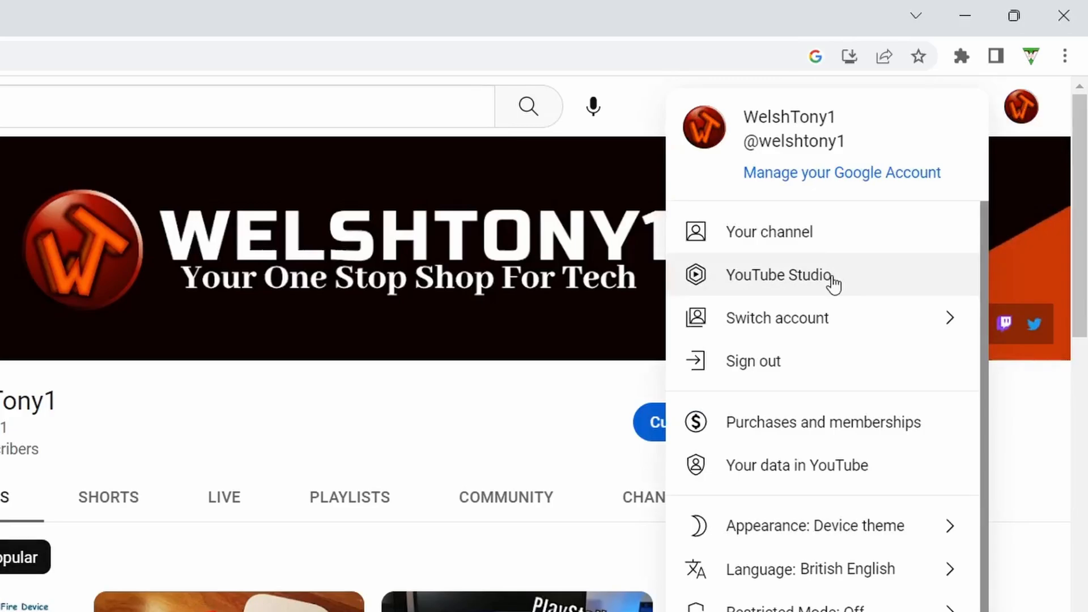
pyautogui.click(779, 275)
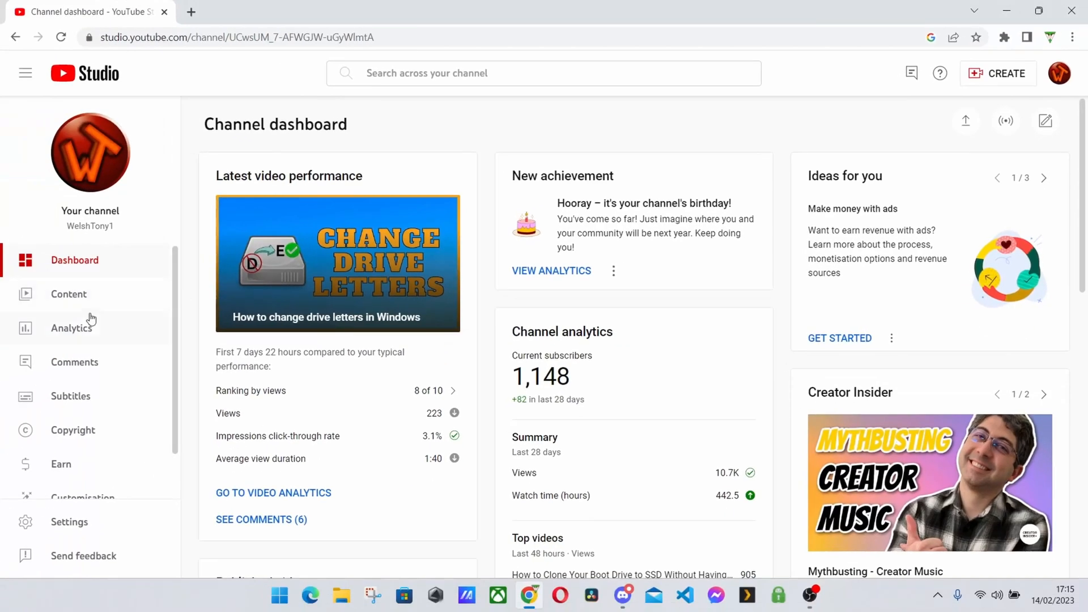
pyautogui.moveTo(95, 337)
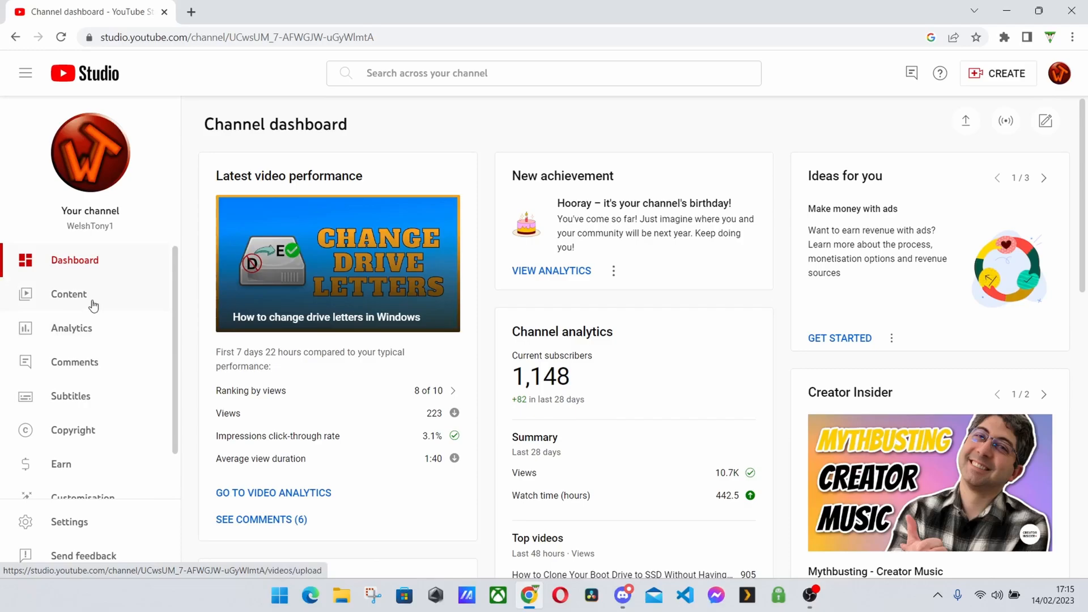
# Sort the Content list by Views, most first, then show the Analytics overview.
pyautogui.click(68, 294)
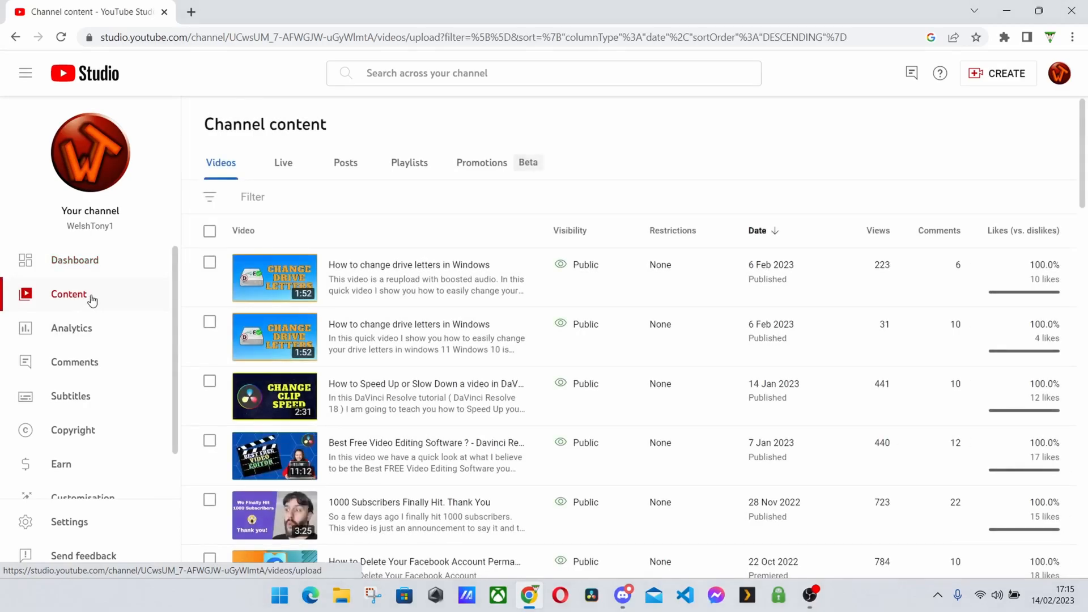
pyautogui.click(863, 231)
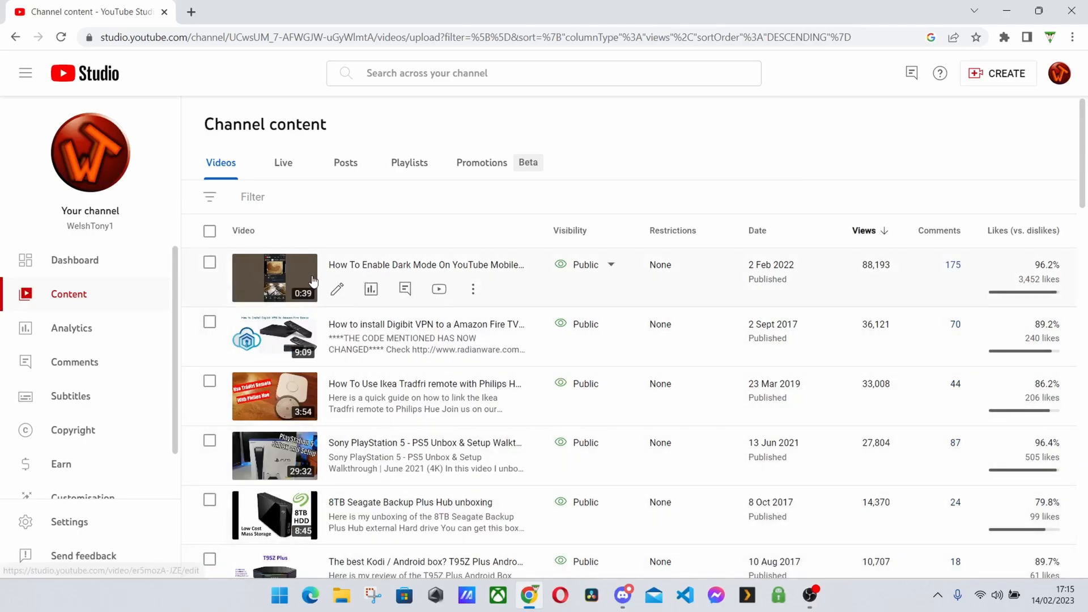
pyautogui.moveTo(307, 268)
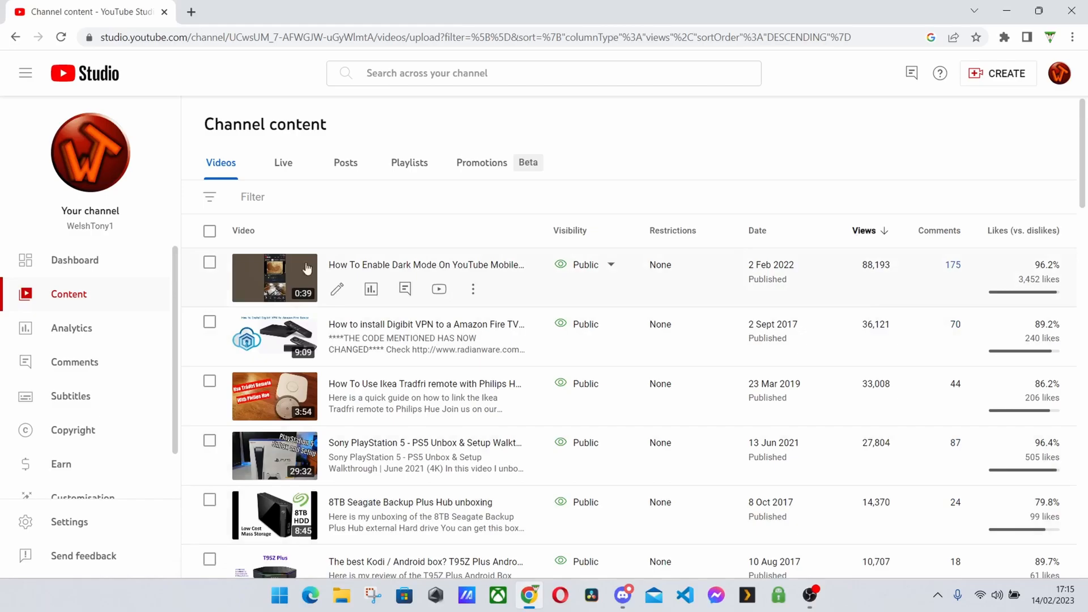
pyautogui.click(71, 327)
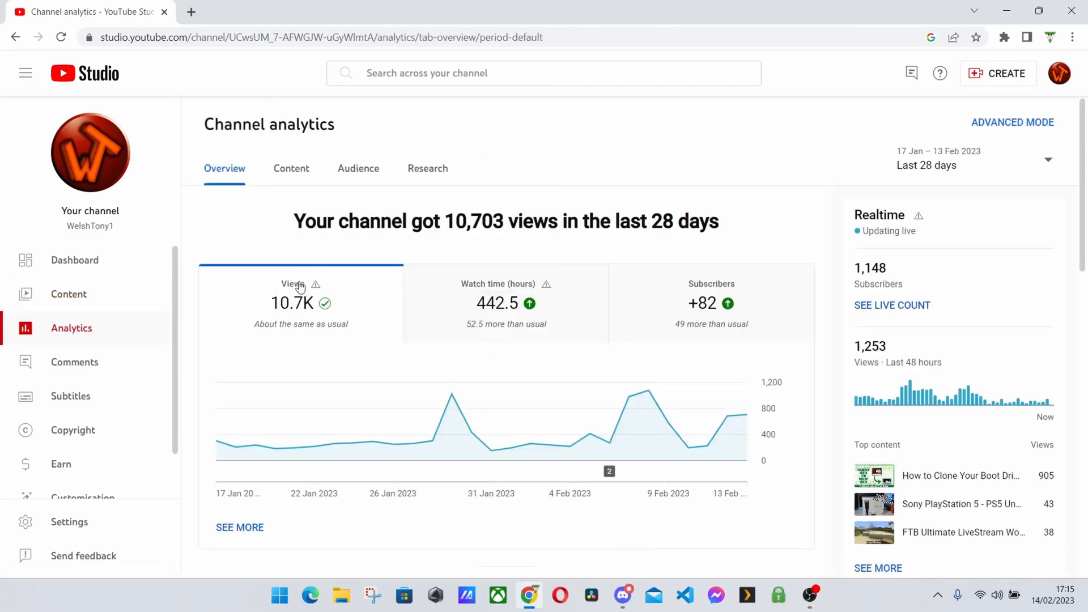
# Scroll down and choose SEE MORE to reach the per-video analytics table.
pyautogui.scroll(-3)
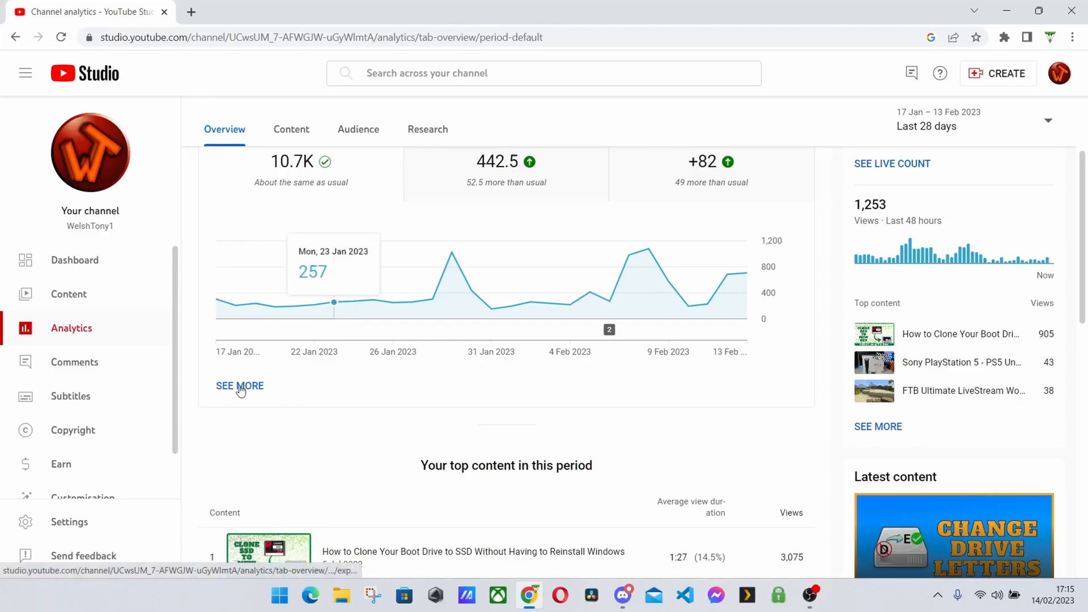
pyautogui.click(239, 385)
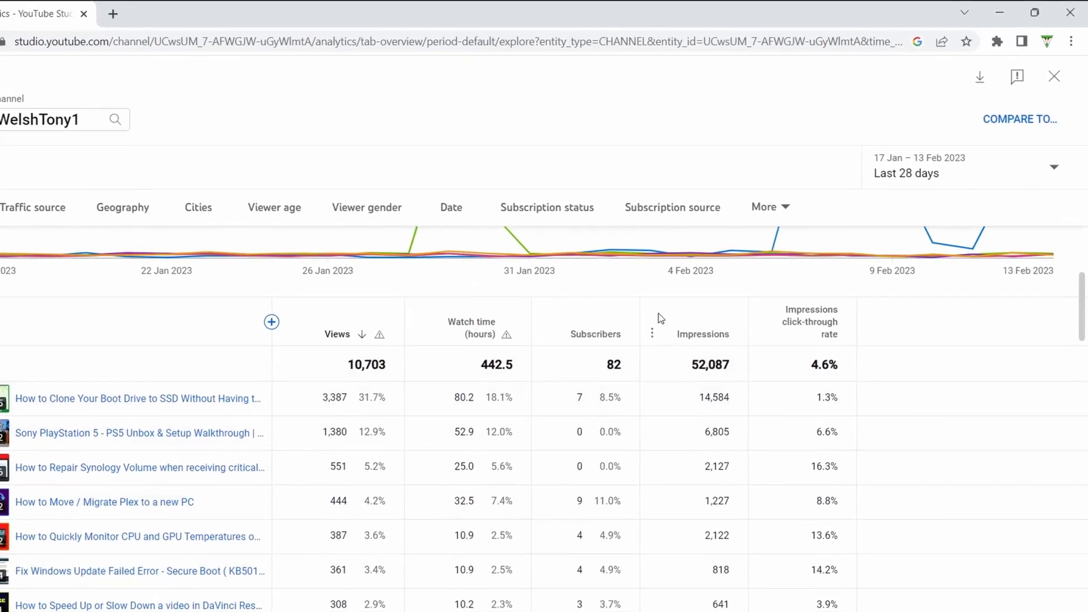
pyautogui.moveTo(813, 297)
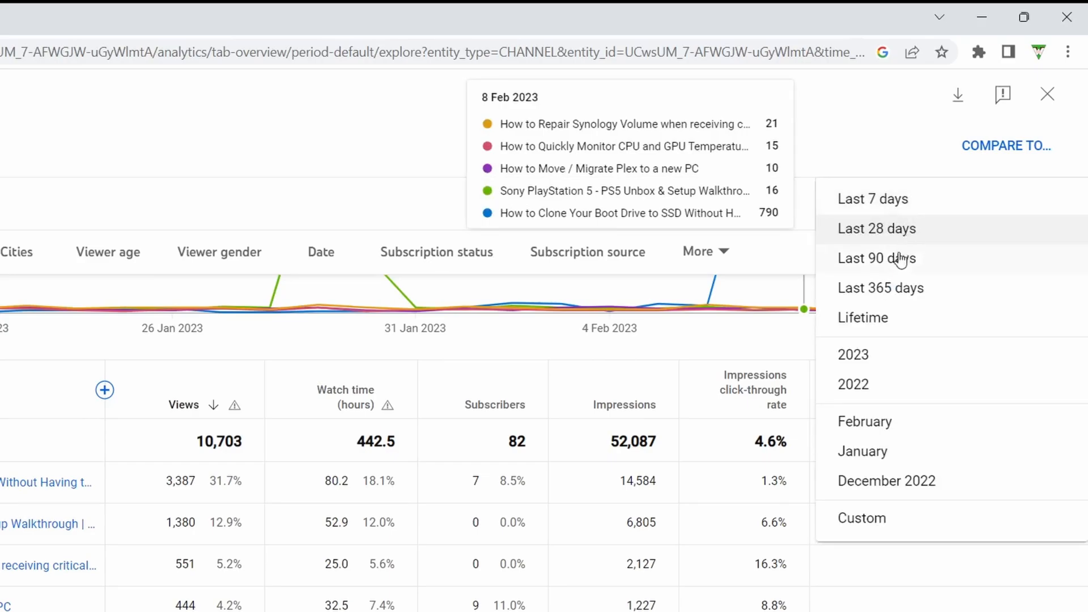
pyautogui.moveTo(906, 294)
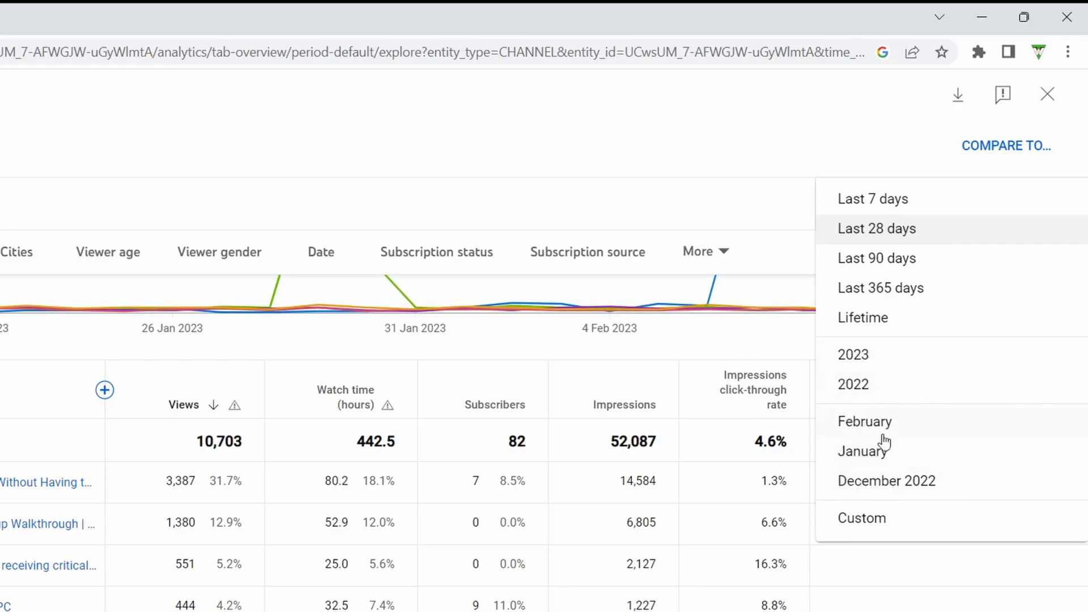
pyautogui.moveTo(875, 528)
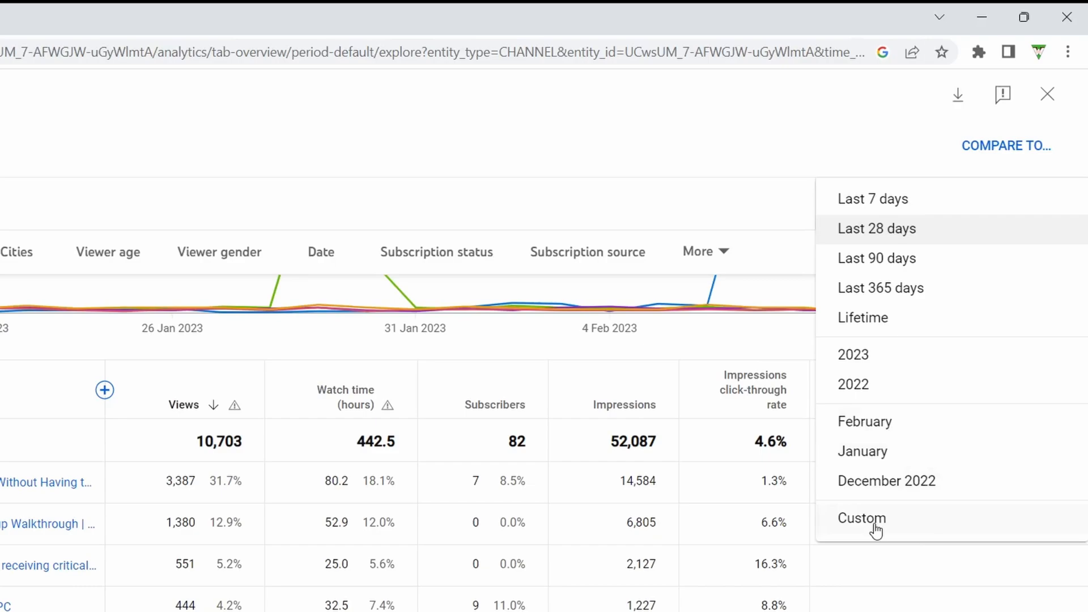
# Apply a custom reporting period from 17/01/2022 to 13/12/2022.
pyautogui.click(861, 517)
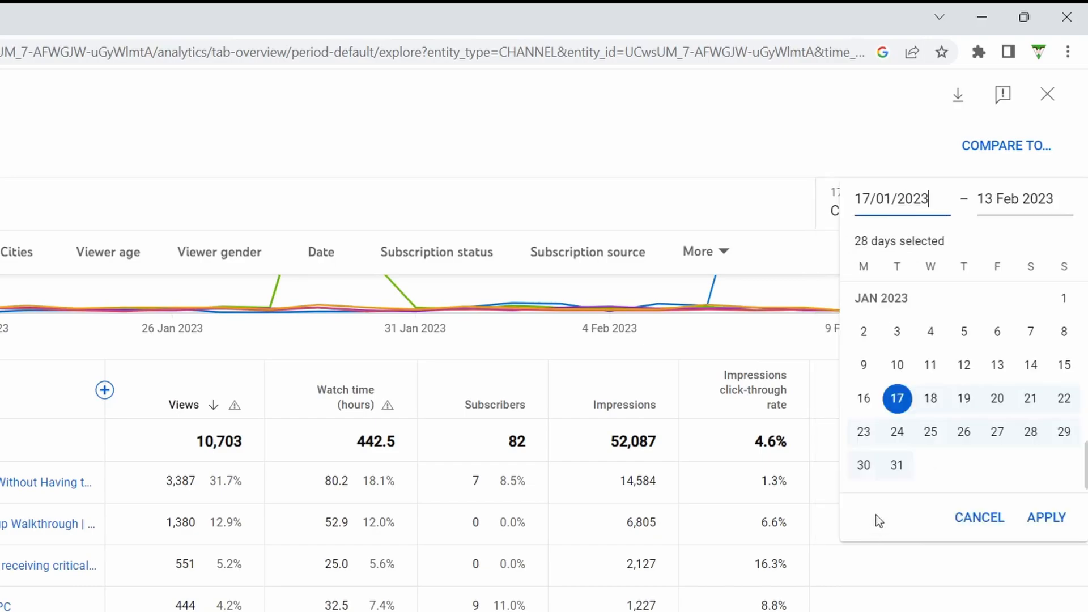
pyautogui.click(909, 199)
pyautogui.write('13/12')
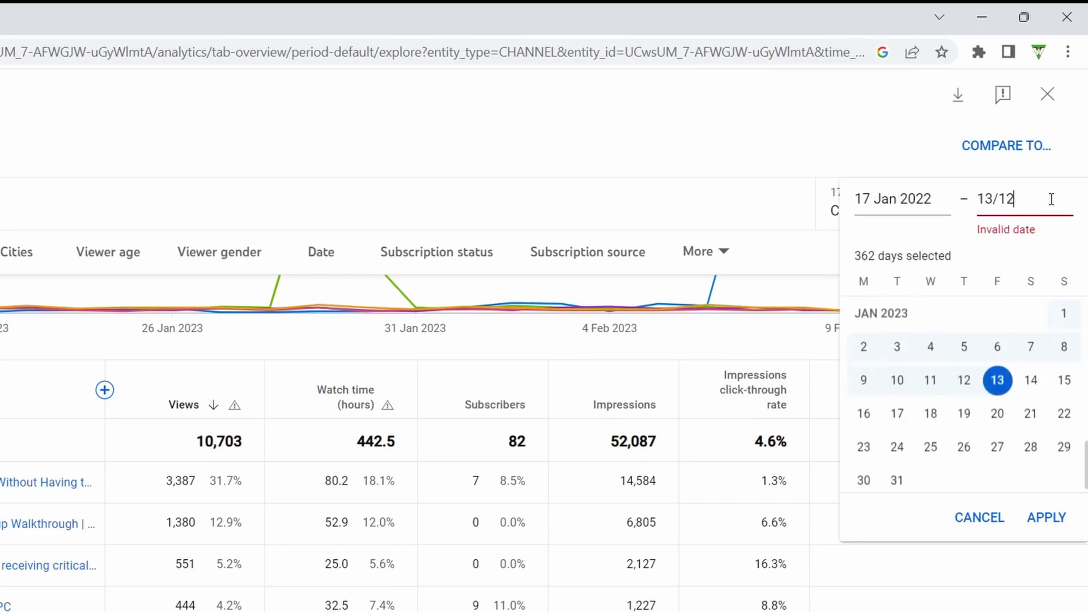
pyautogui.write('/2022')
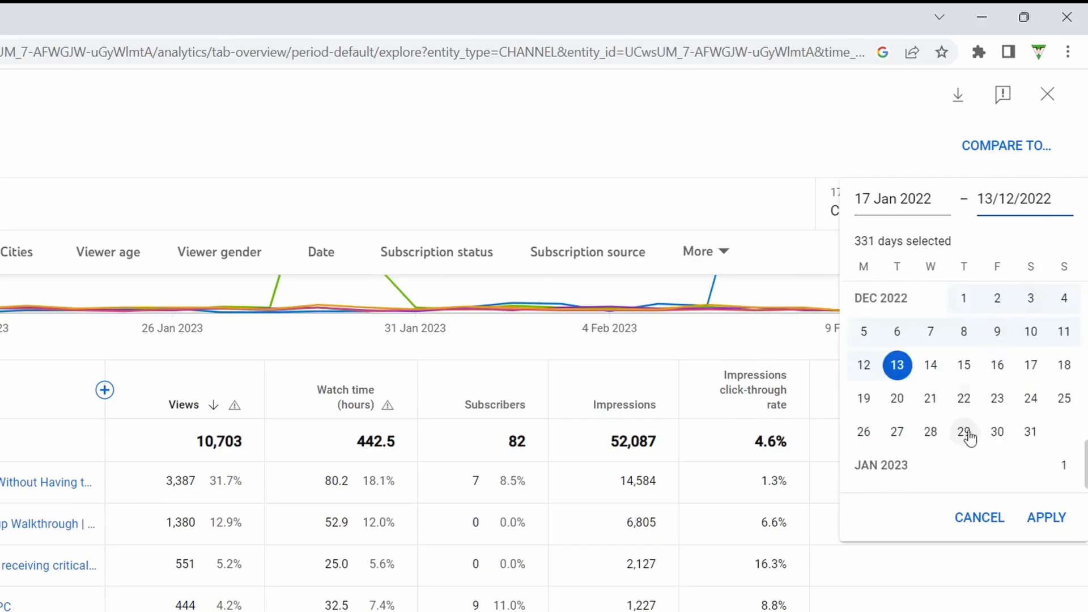
pyautogui.click(1045, 517)
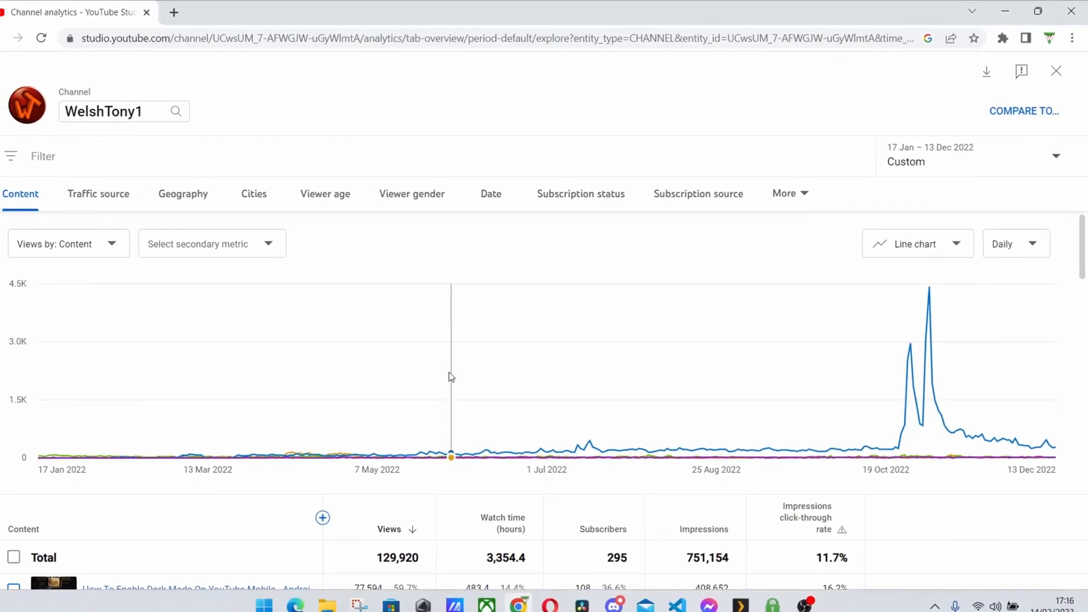
# Scroll through the views-ranked table, then open WelshTony1's public channel in a new tab.
pyautogui.scroll(-3)
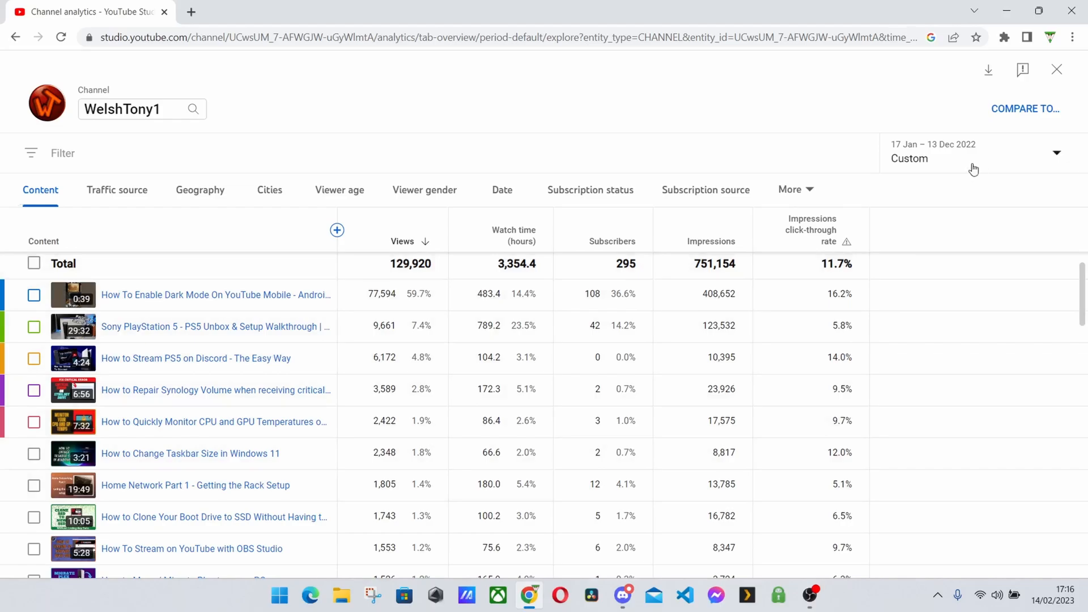
pyautogui.scroll(-3)
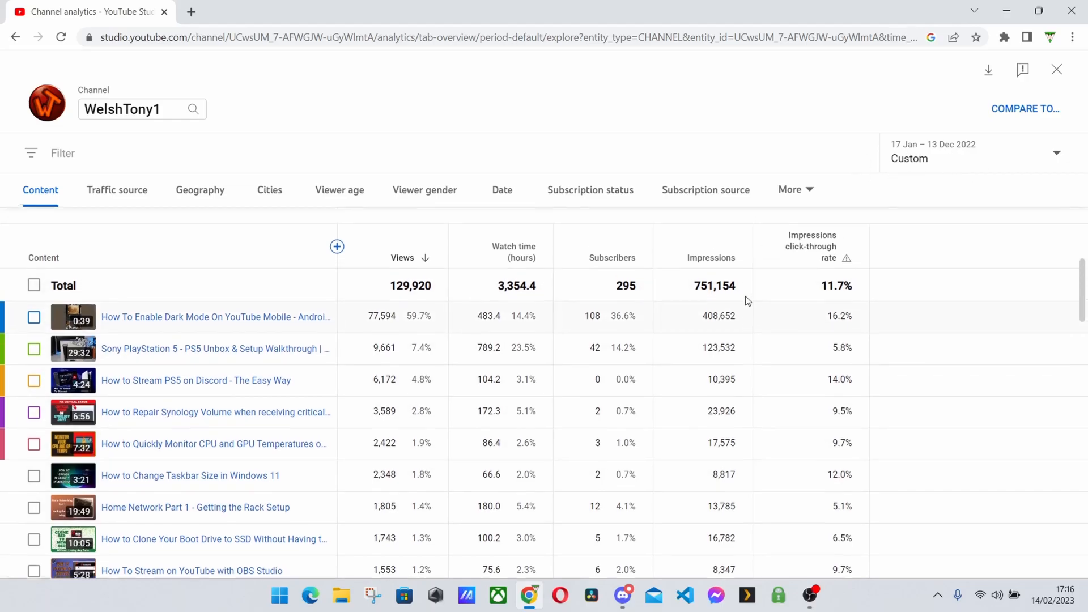
pyautogui.scroll(-3)
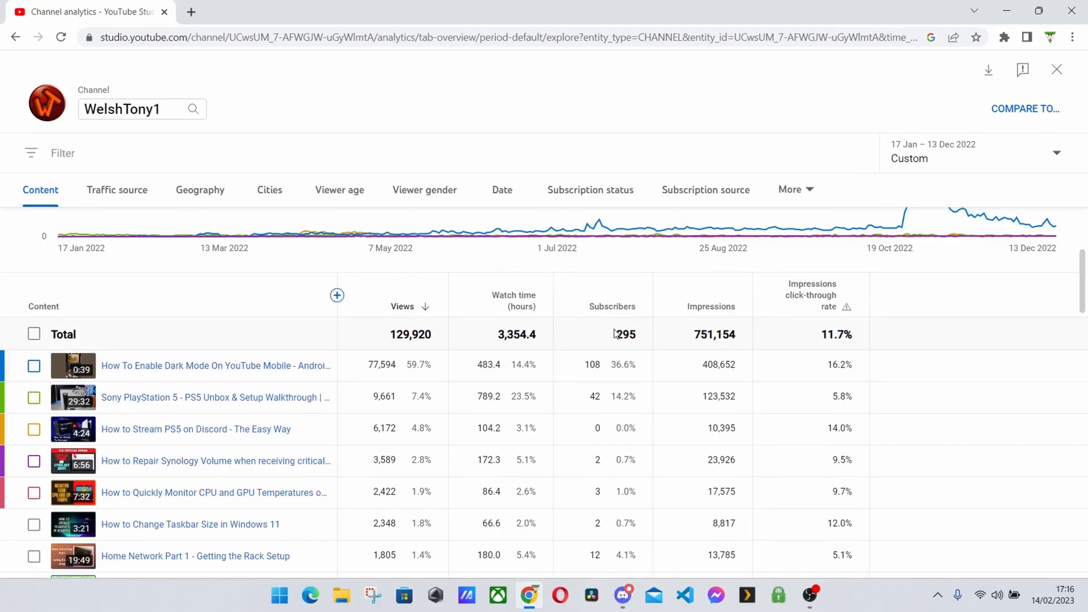
pyautogui.moveTo(630, 324)
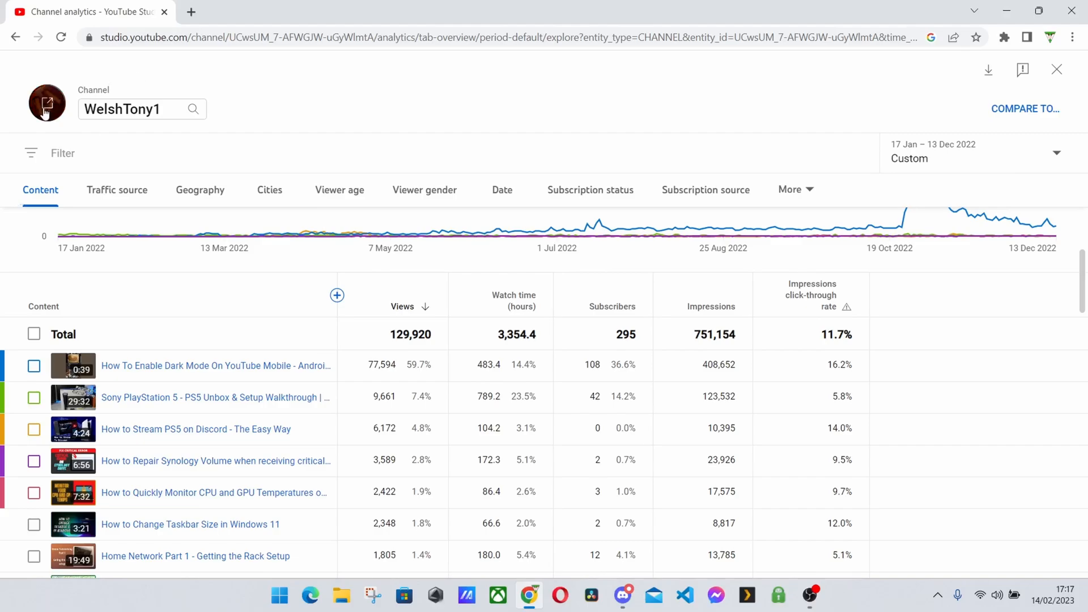
pyautogui.click(47, 102)
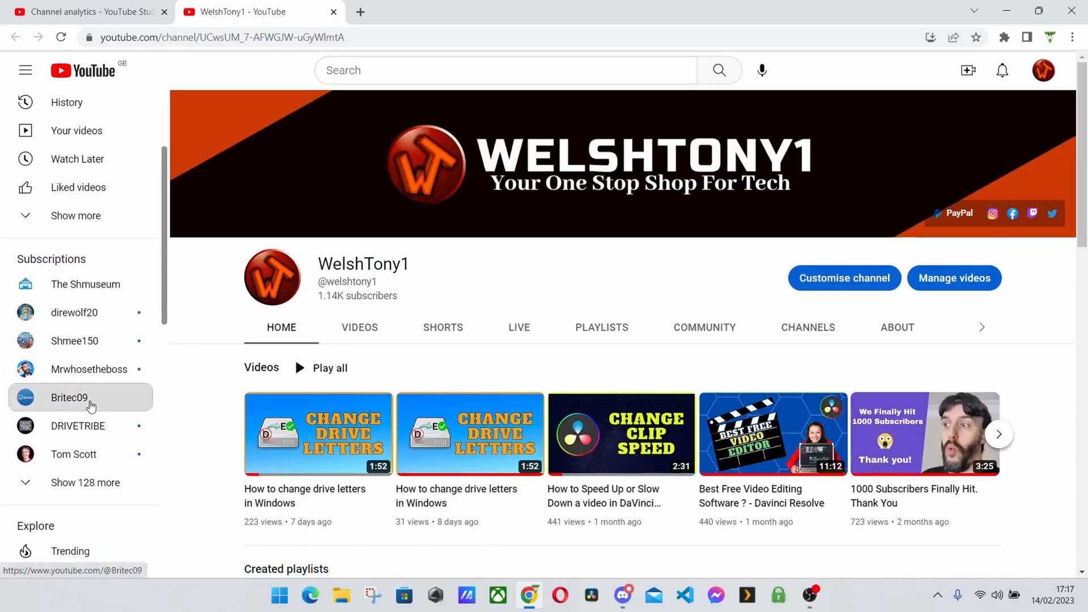
# Go to Britec09 from Subscriptions and sort its videos by Popular.
pyautogui.click(70, 397)
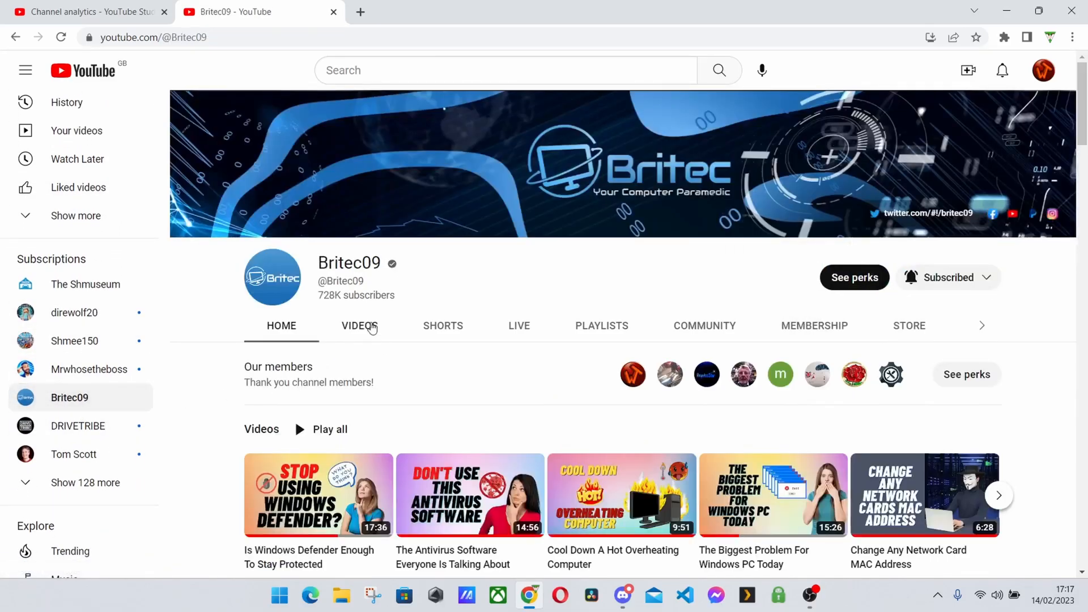
pyautogui.click(358, 325)
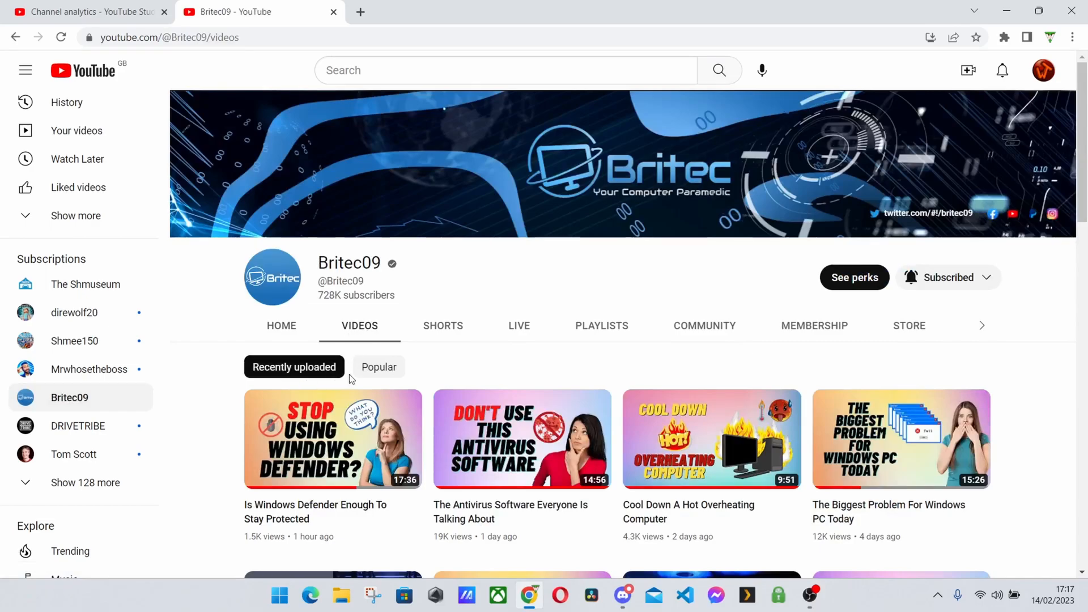
pyautogui.click(378, 366)
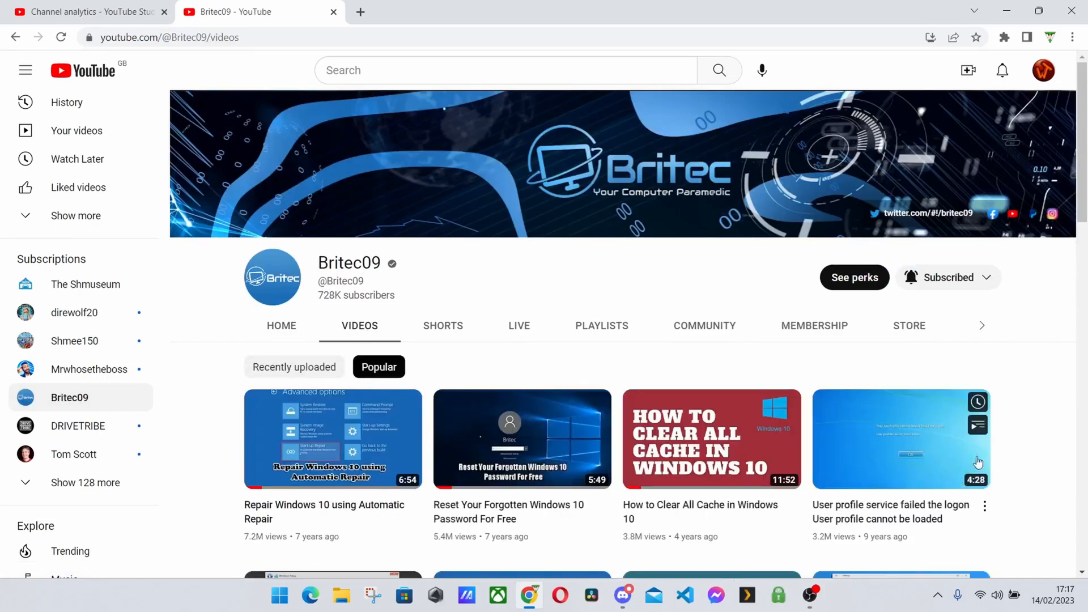
pyautogui.moveTo(232, 451)
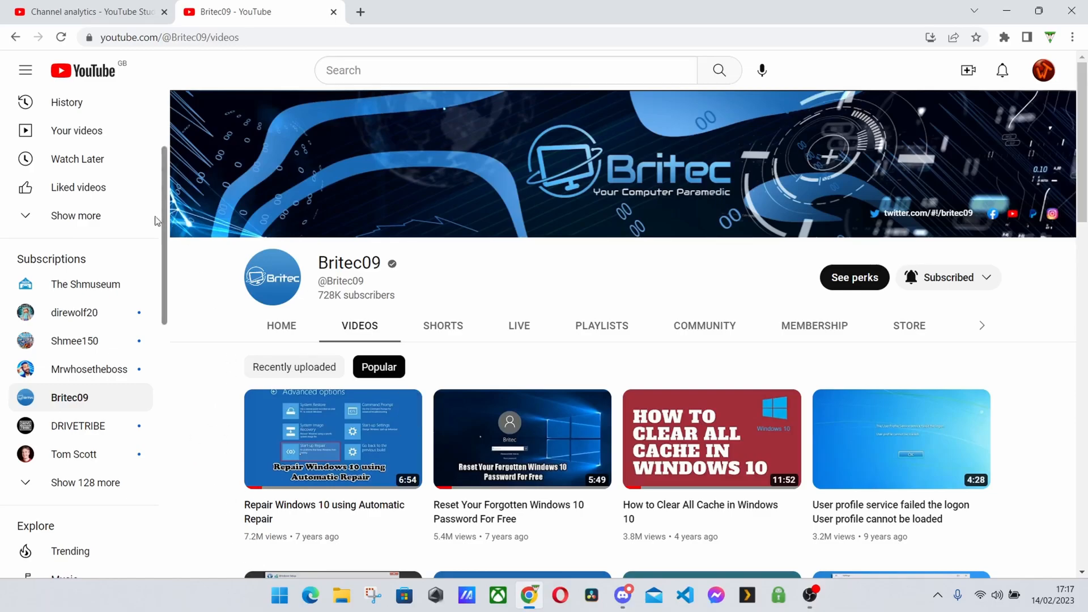
pyautogui.moveTo(216, 435)
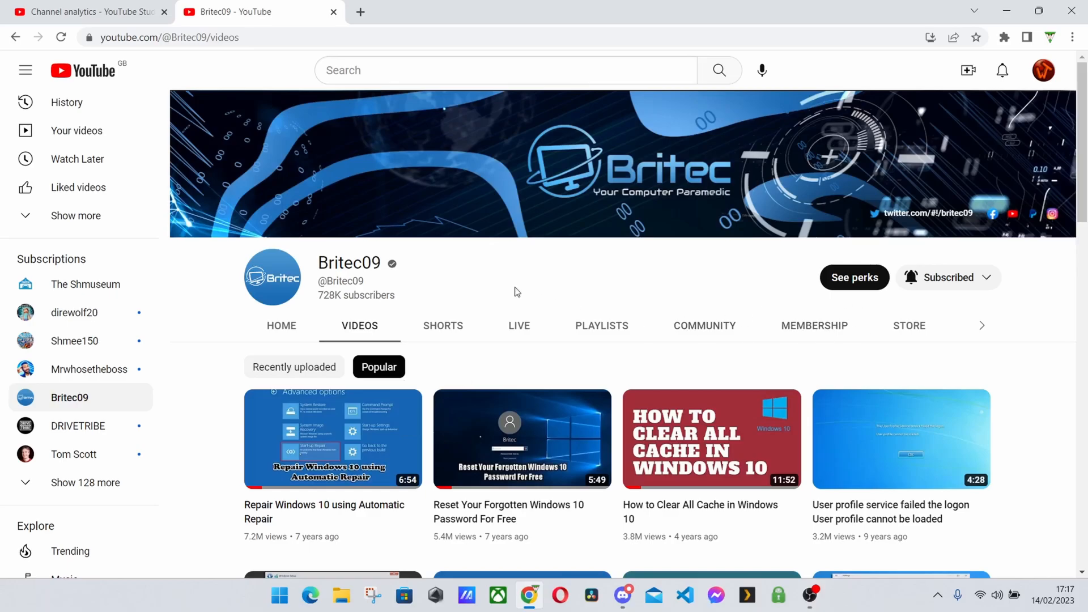
pyautogui.moveTo(229, 417)
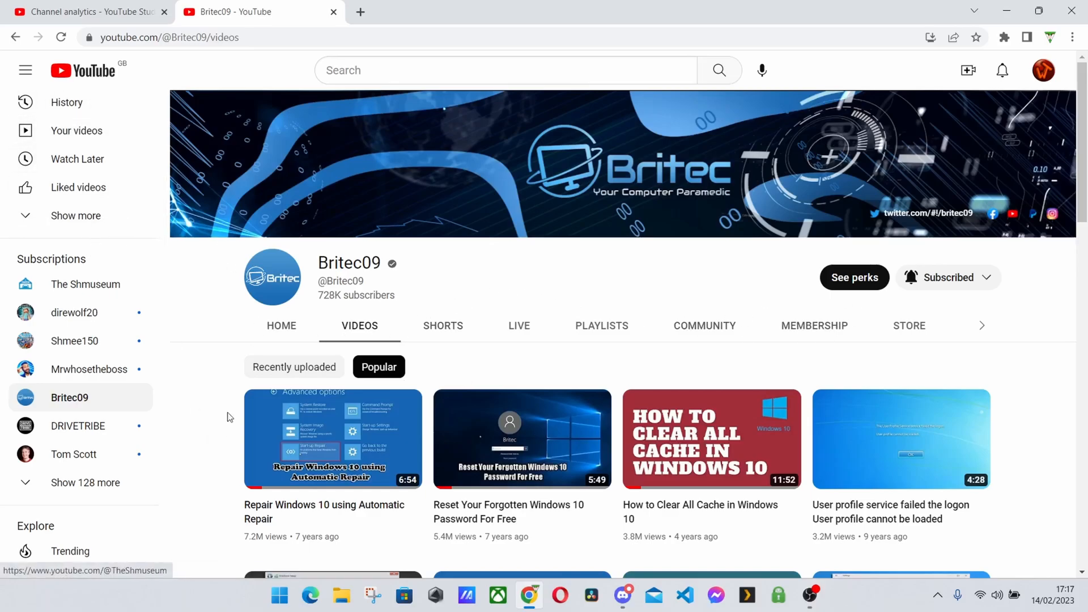
pyautogui.moveTo(201, 210)
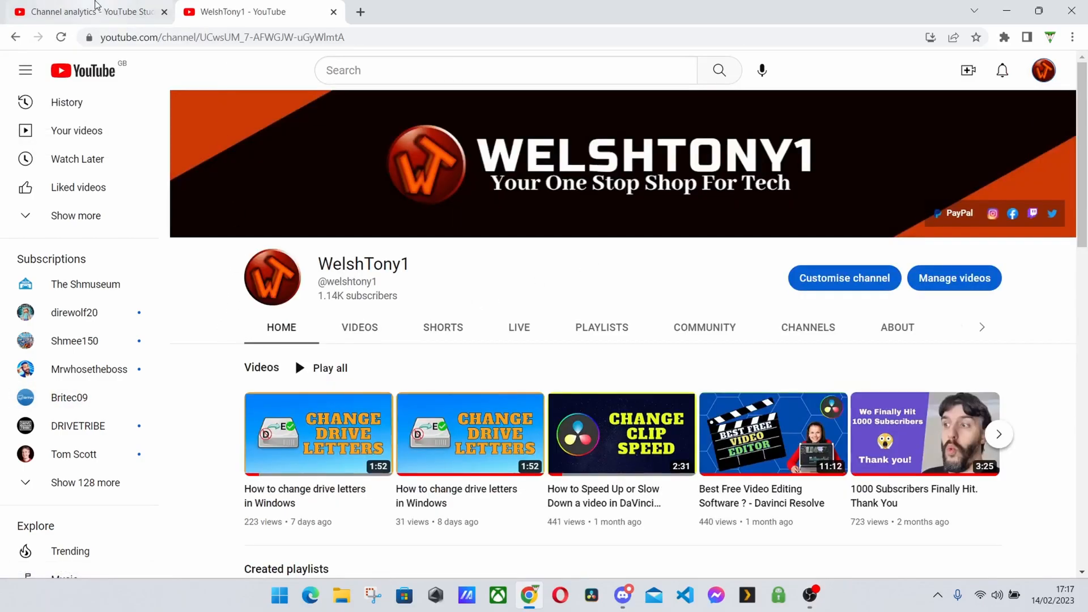
pyautogui.moveTo(84, 11)
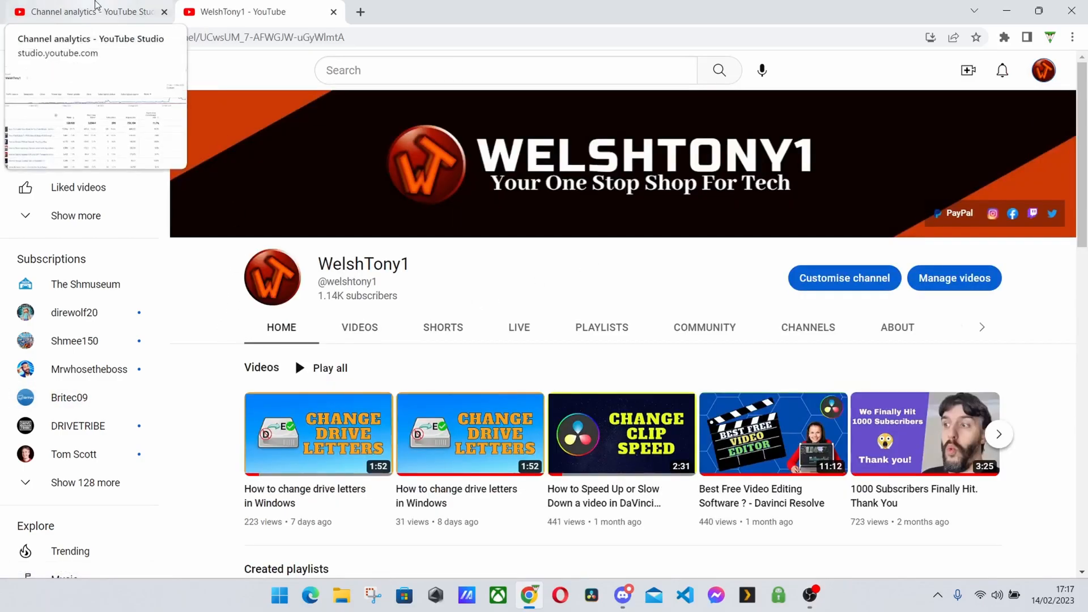